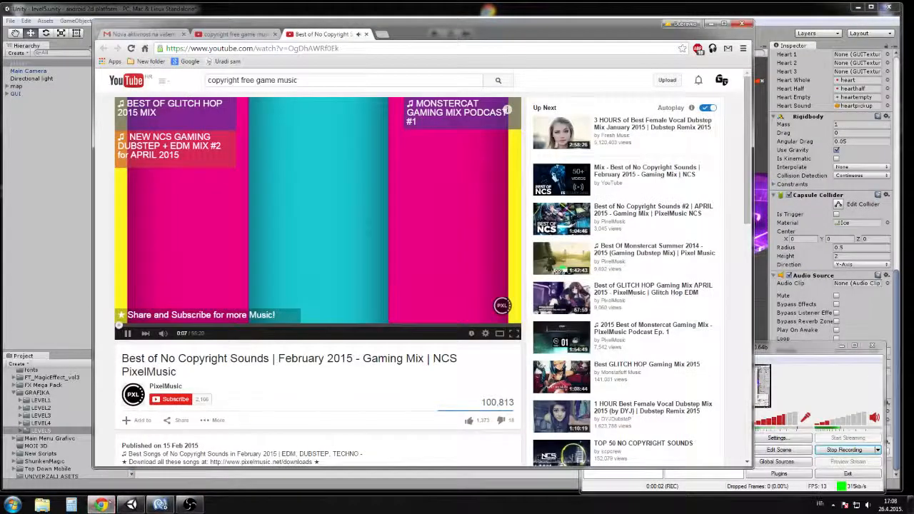
- Bring the Unity editor with the purple-platform scene to the front from Chrome
click(143, 34)
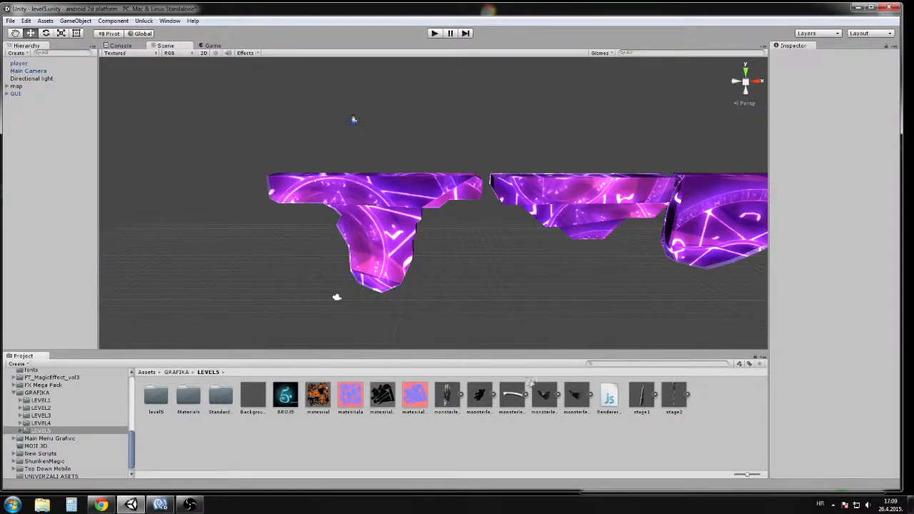
- Select the RendererEnableDisable script to preview its Space-key toggle code
click(609, 394)
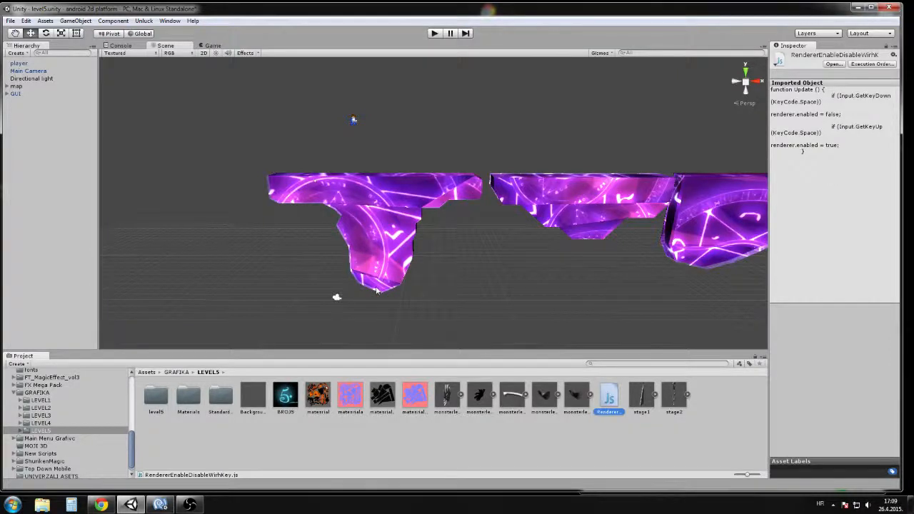
mouse_move(417, 171)
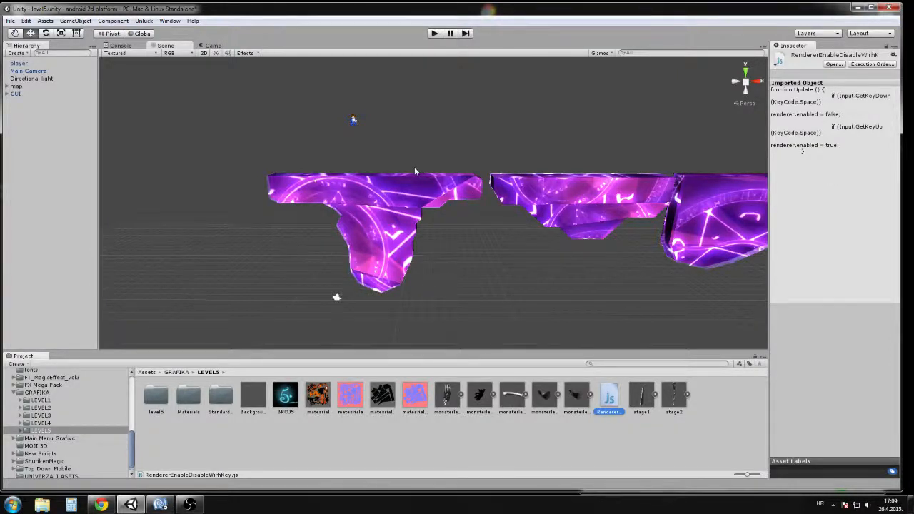
mouse_move(406, 170)
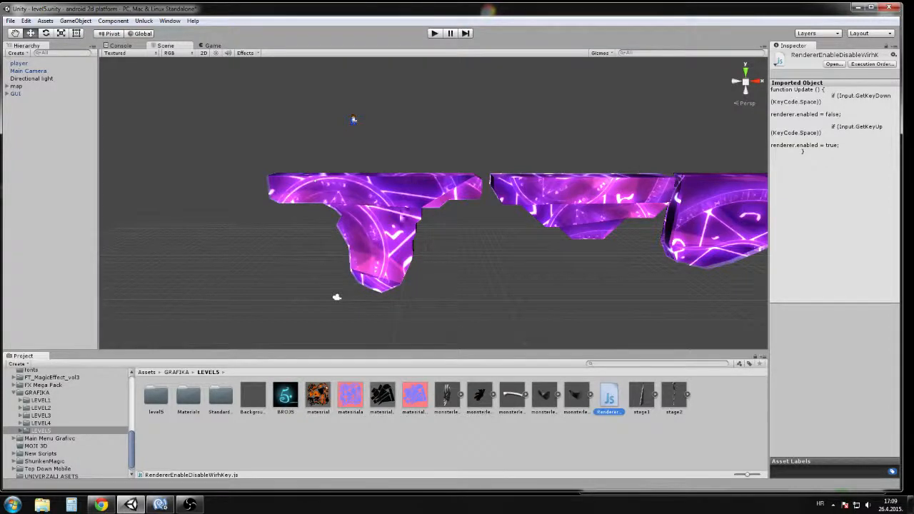
mouse_move(306, 109)
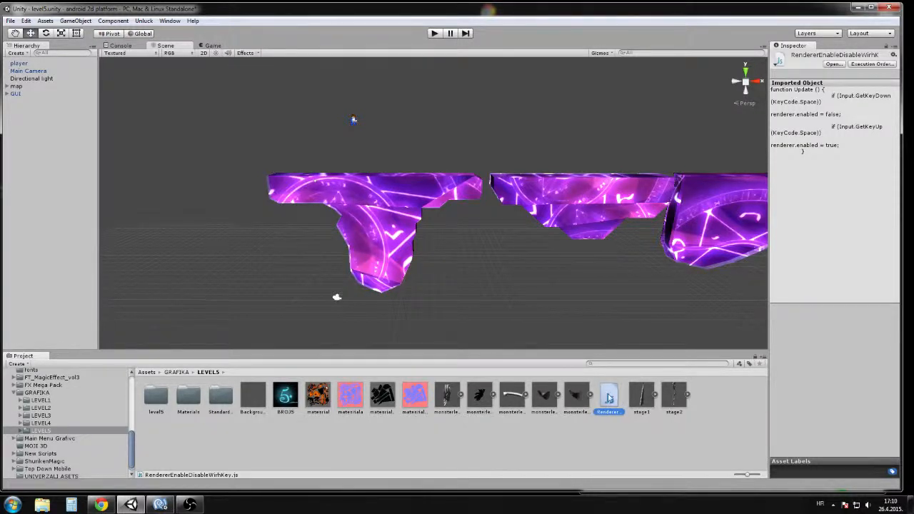
- Confirm the player object carries the Renderer Enable Disable script component
click(20, 63)
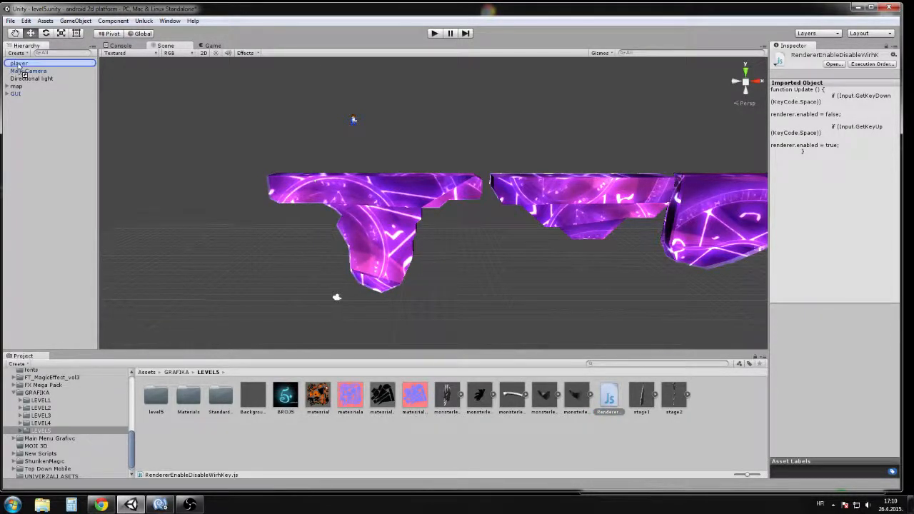
click(20, 63)
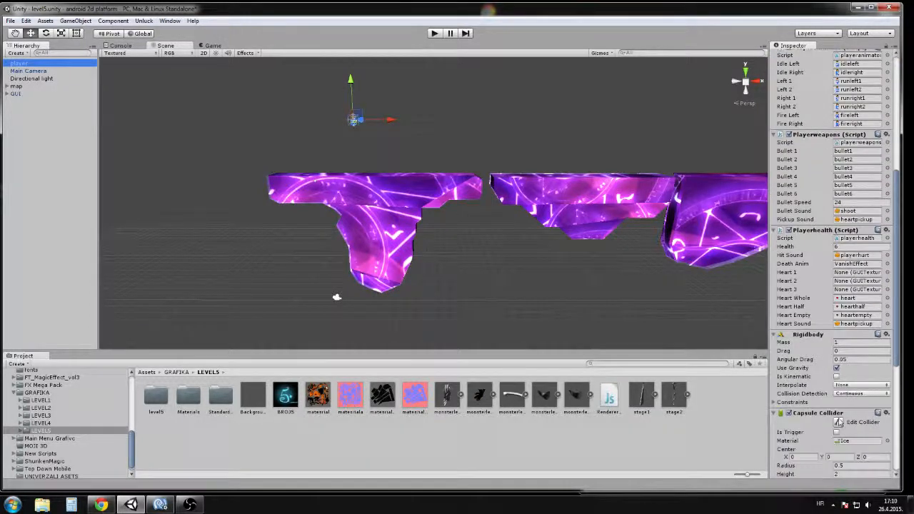
scroll(down, 3)
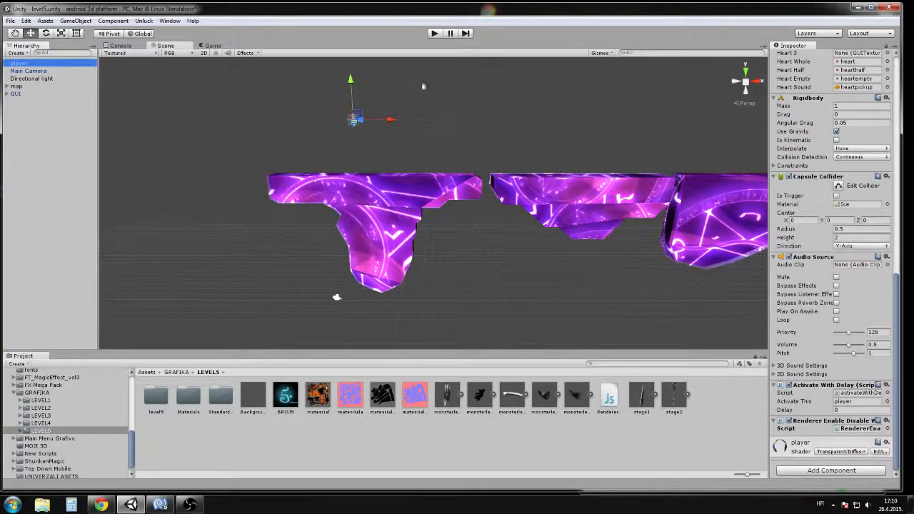
mouse_move(383, 73)
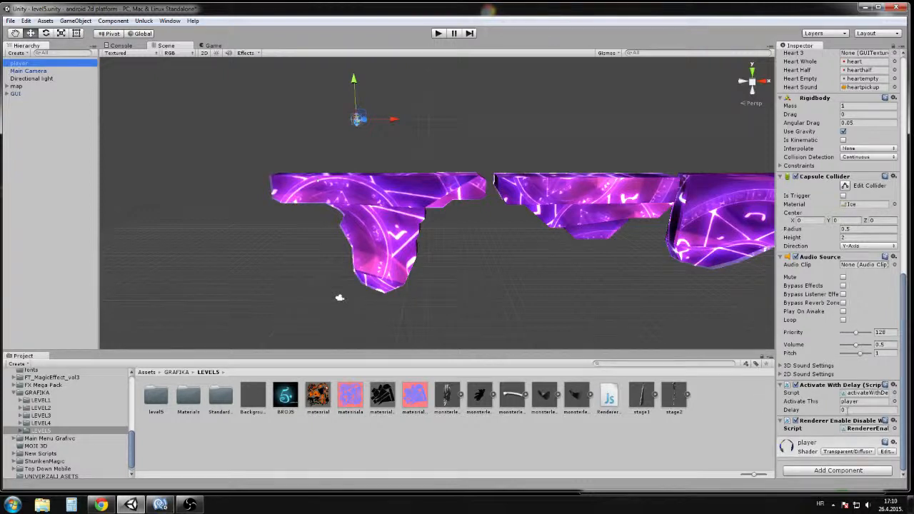
mouse_move(479, 150)
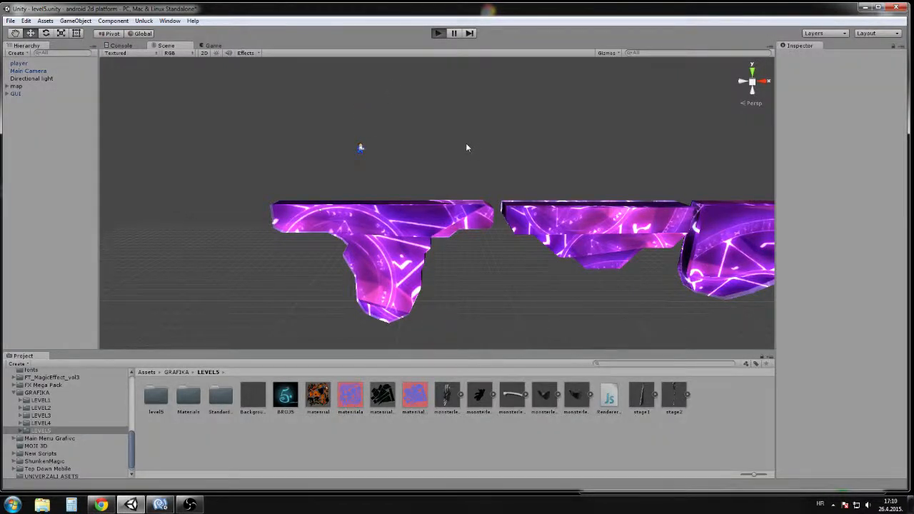
click(438, 33)
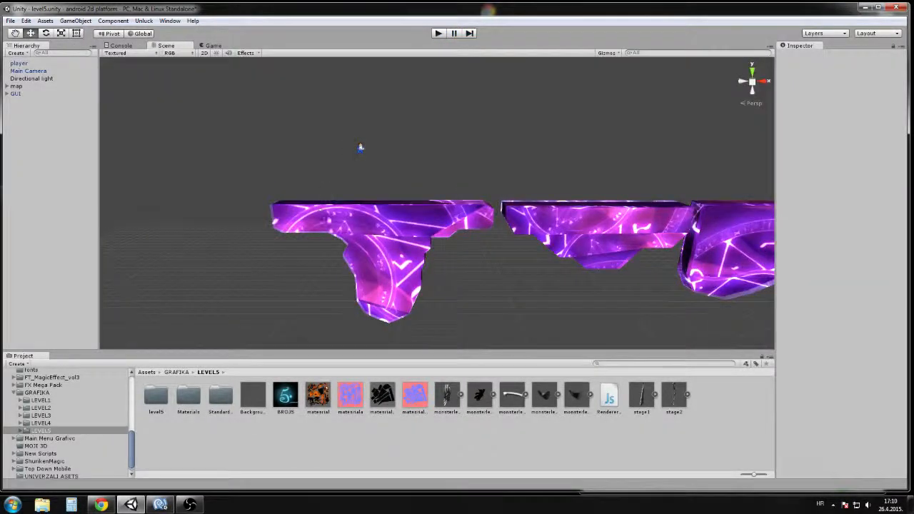
- Confirm the map's platform parts carry the Renderer Enable Disable script, then head to Project Settings
click(34, 100)
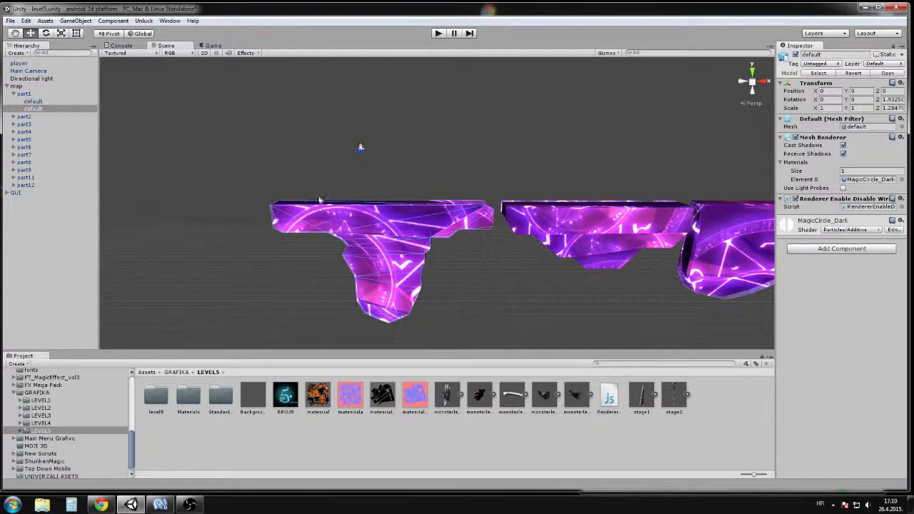
click(32, 100)
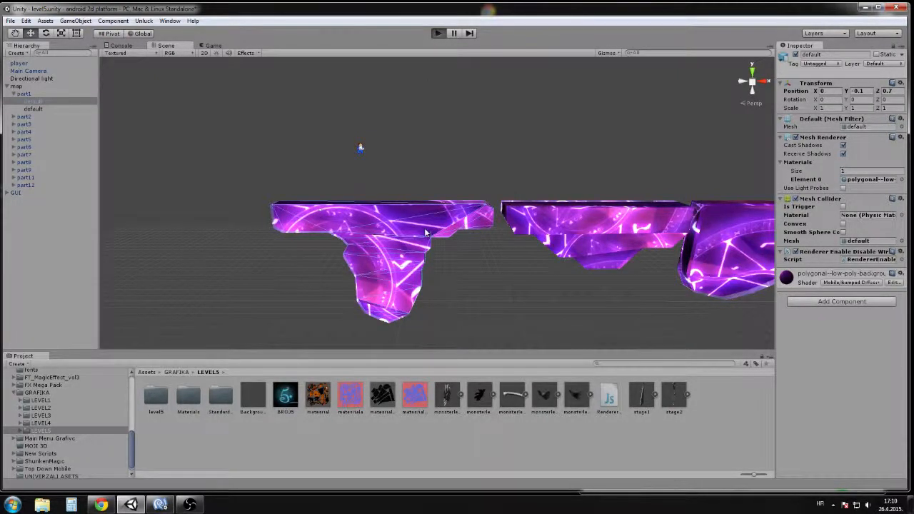
click(437, 32)
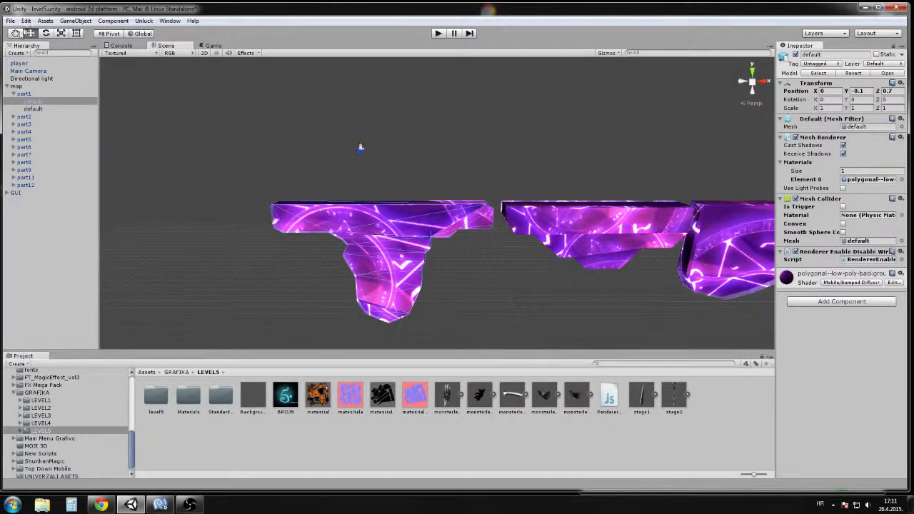
click(25, 20)
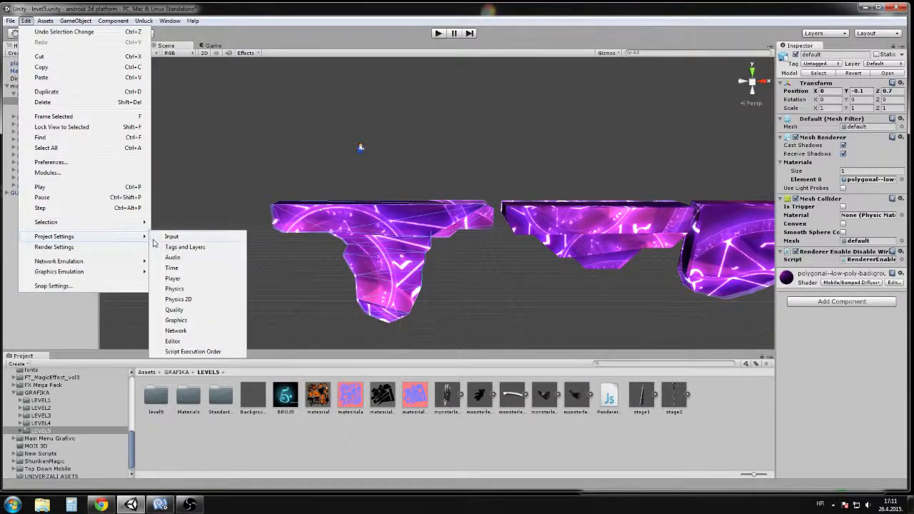
- In the Input Manager, set the axes Size to 20, duplicating the Space axis
click(171, 237)
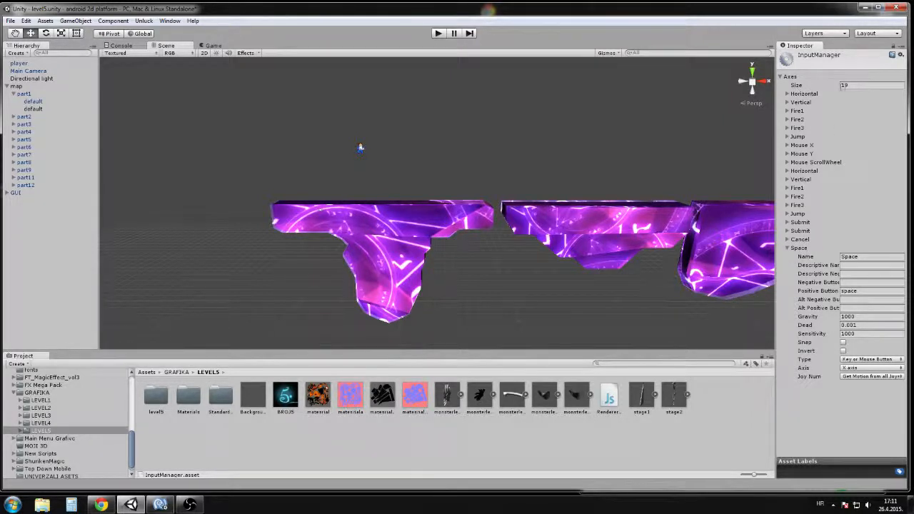
right_click(846, 86)
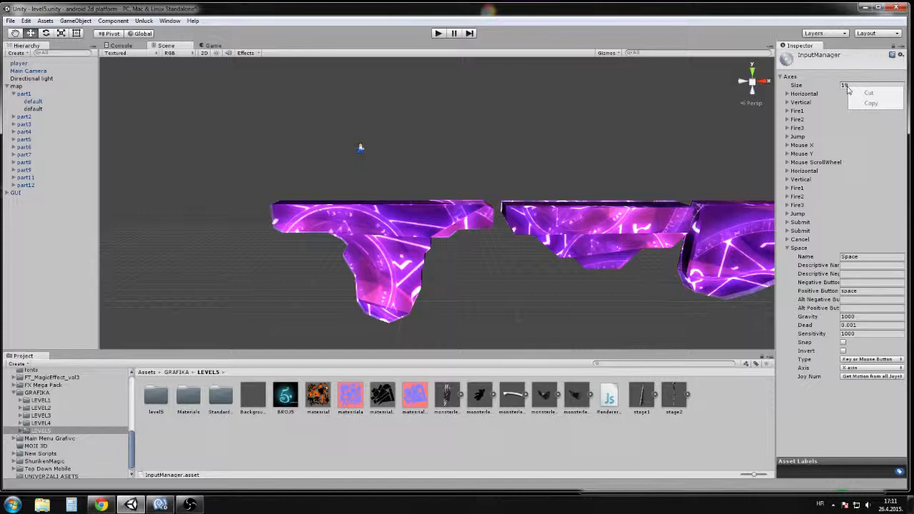
click(872, 85)
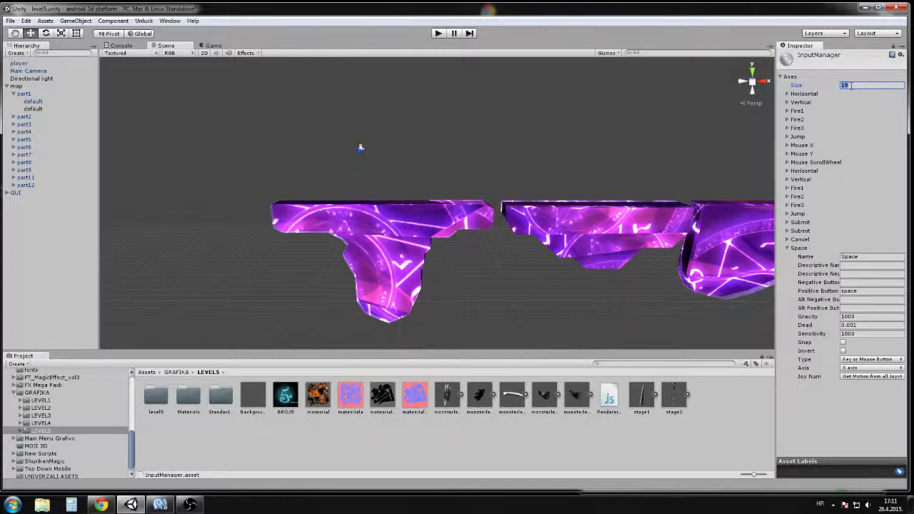
text(20)
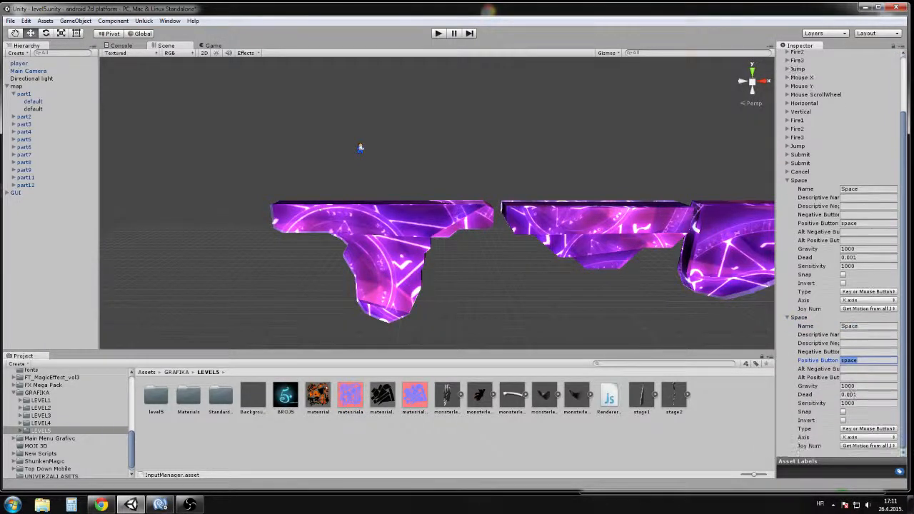
- Delete the duplicated Space axis so 19 entries with one Space axis remain
click(829, 428)
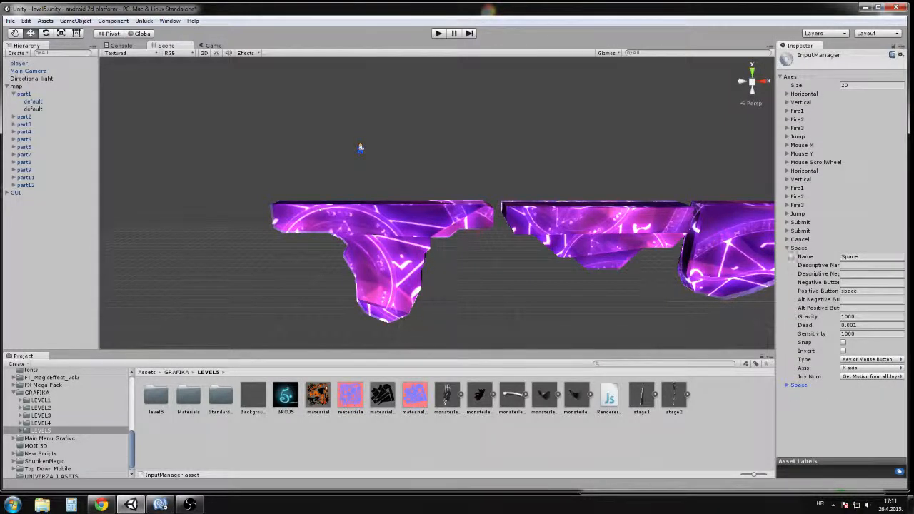
right_click(798, 248)
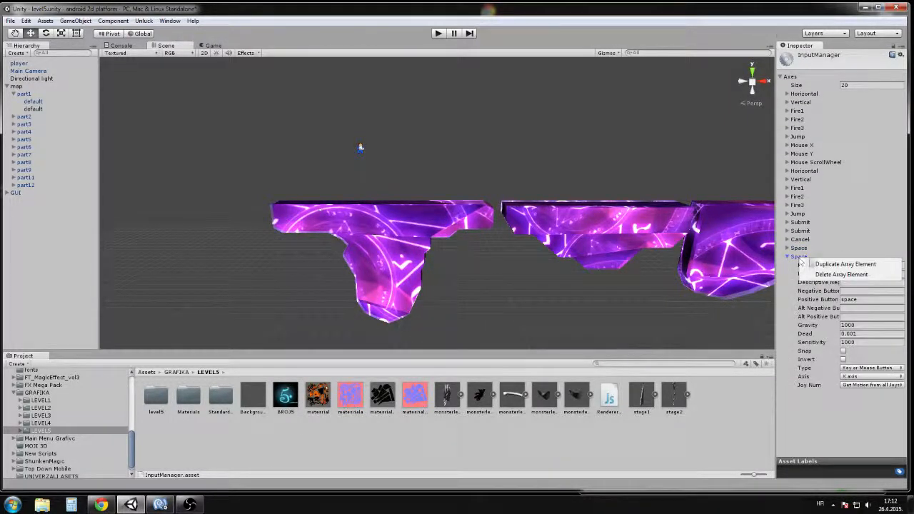
click(841, 275)
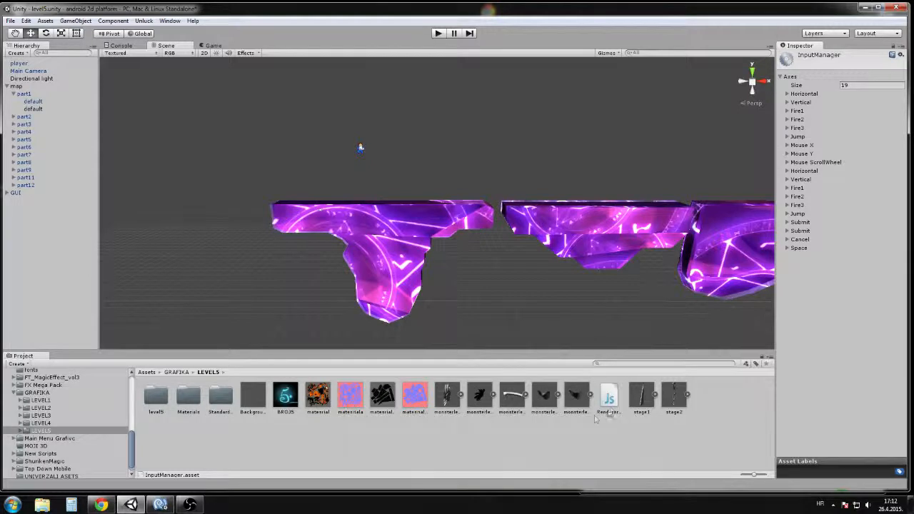
mouse_move(451, 283)
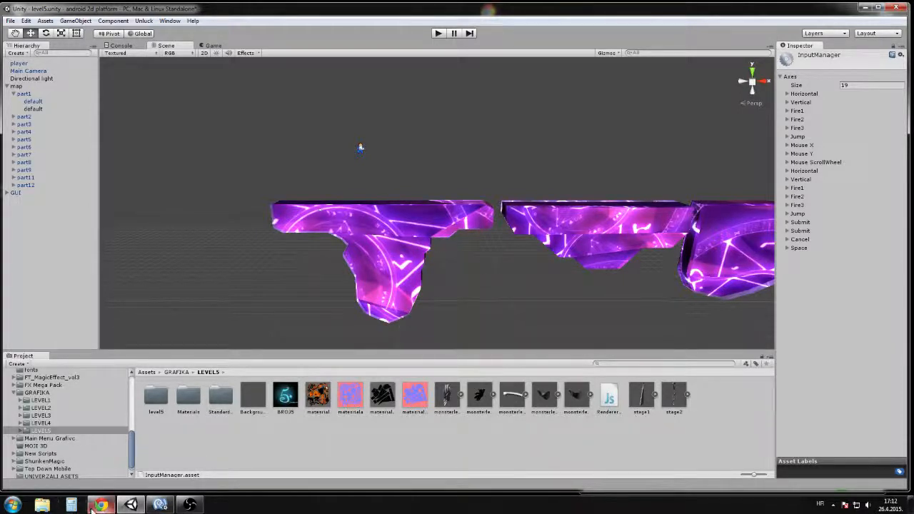
- Bring up the Gmail message with the viewer's Space-toggle comment in Chrome
click(100, 506)
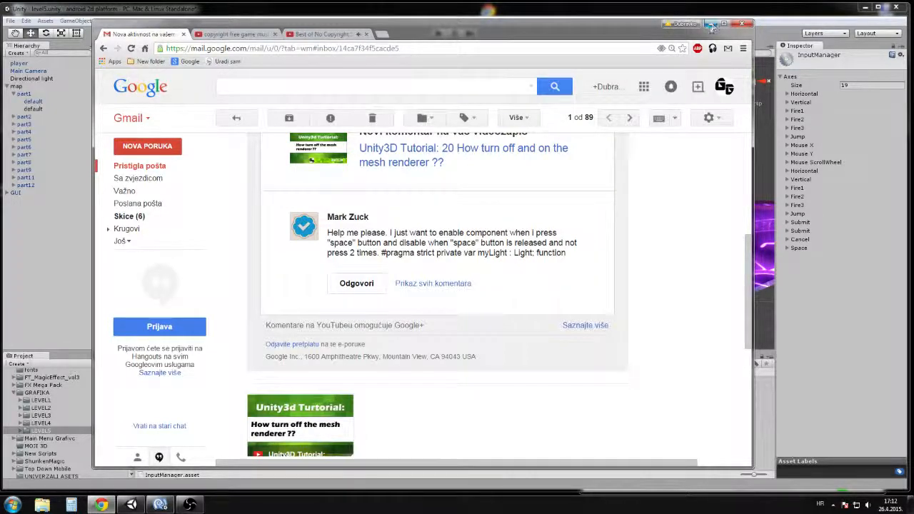
- Scroll through the comment email before returning to Unity
scroll(up, 3)
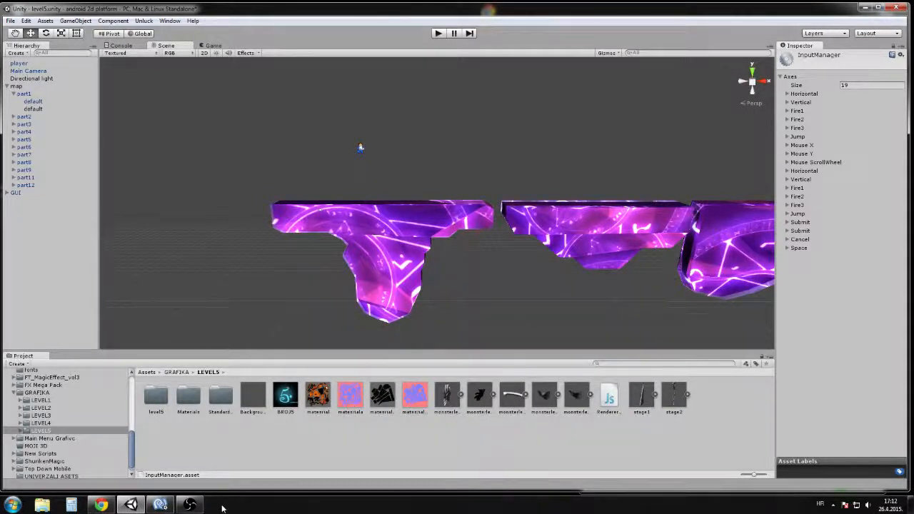
mouse_move(297, 427)
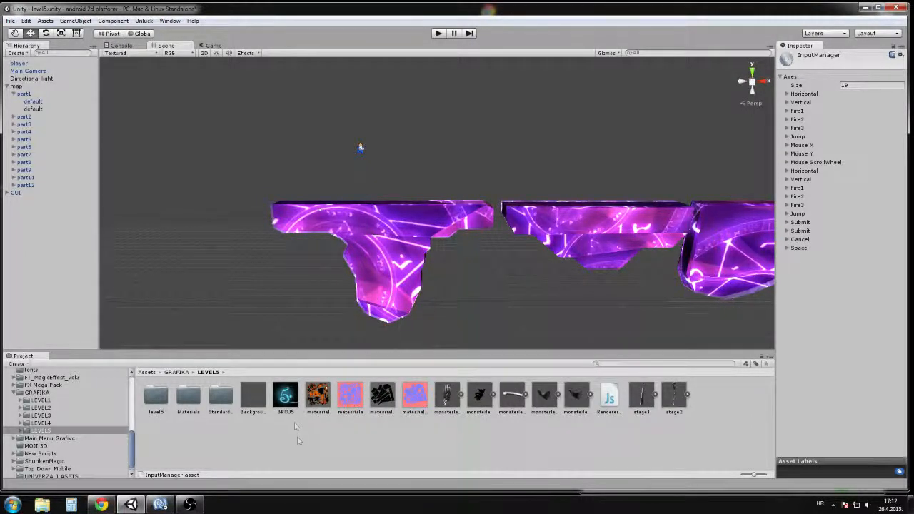